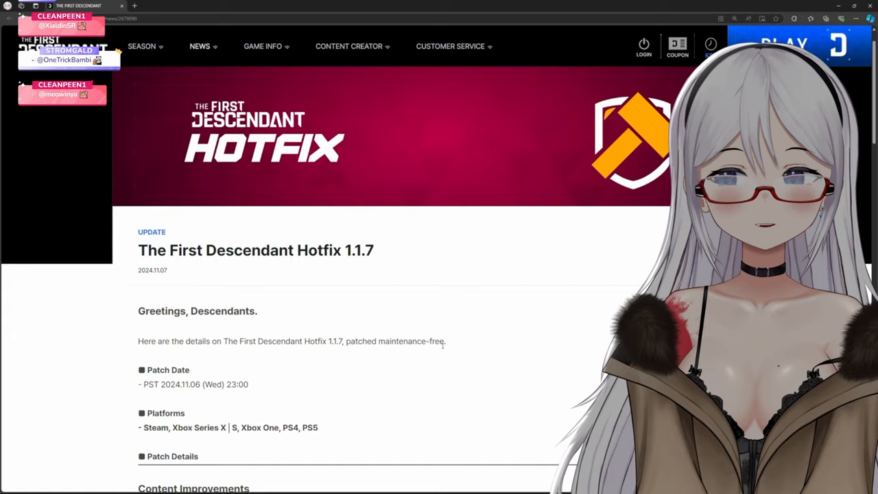
Scroll past the patch date and platforms to the Director's Comments on Outpost cooldown stages
scroll("down", 3)
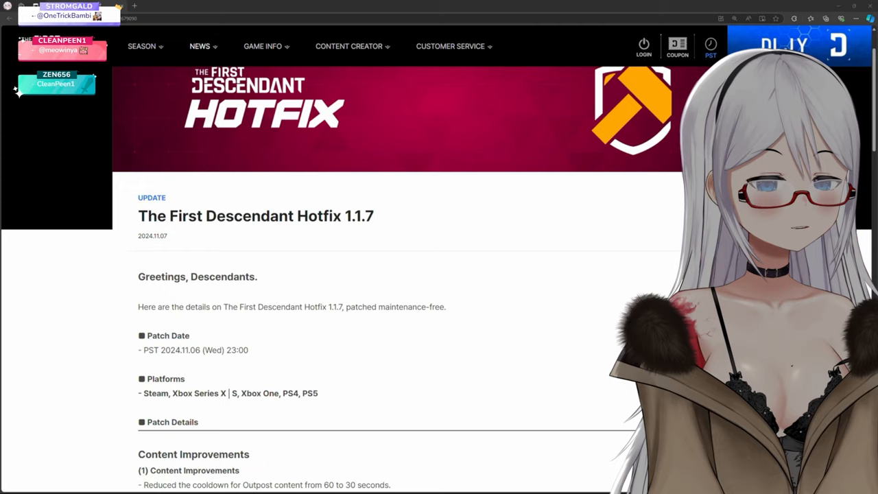
scroll("down", 3)
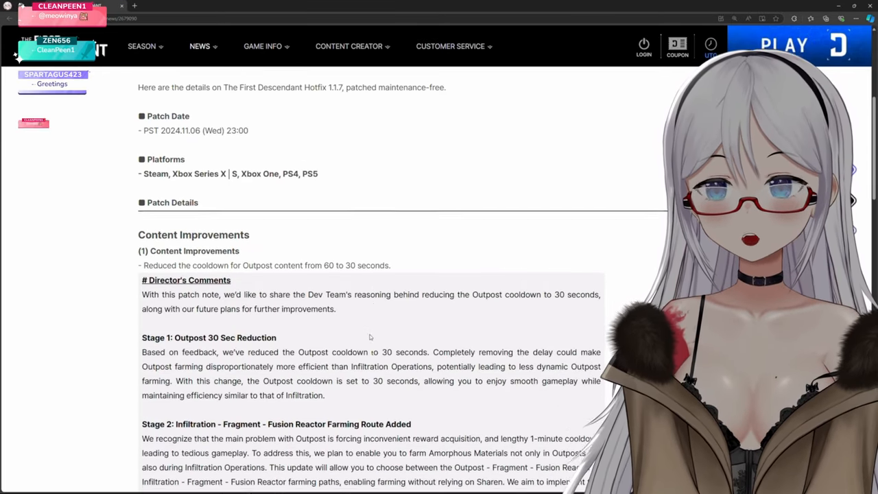
scroll("down", 3)
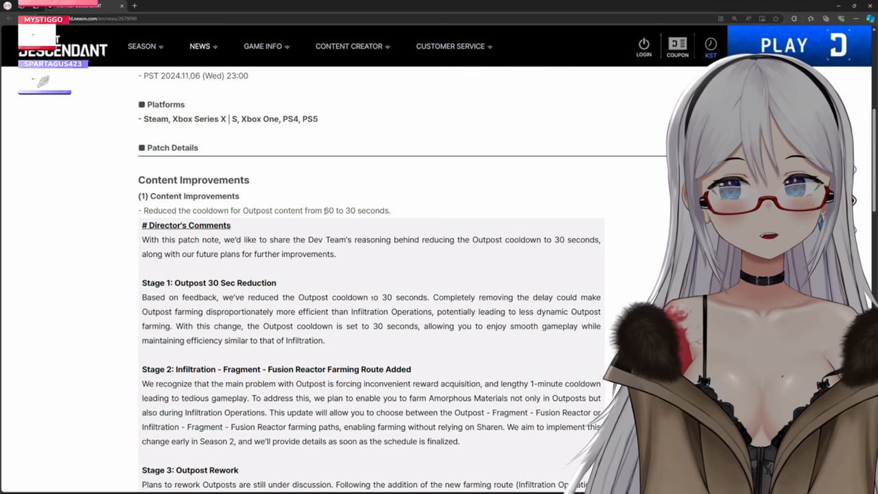
double_click(329, 210)
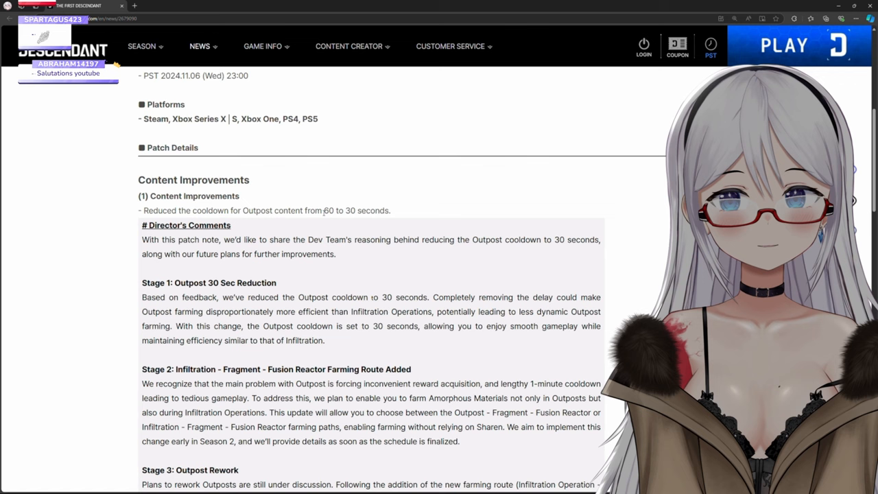
double_click(329, 210)
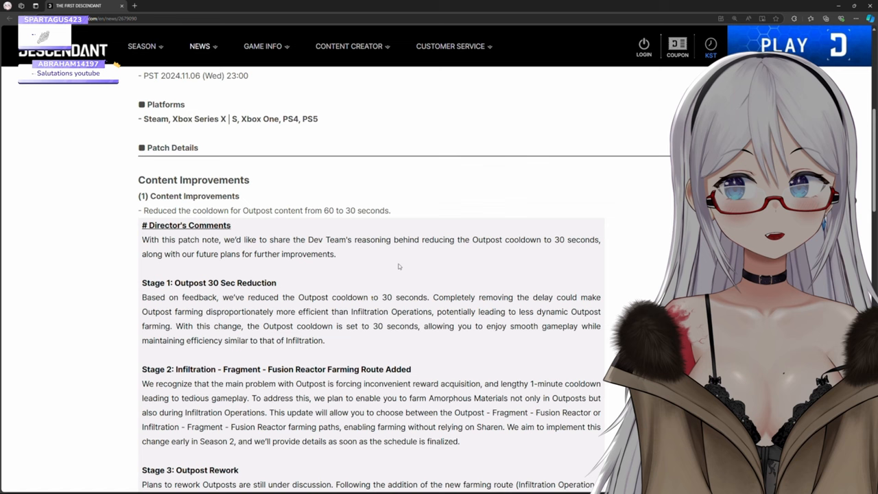
mouse_move(377, 266)
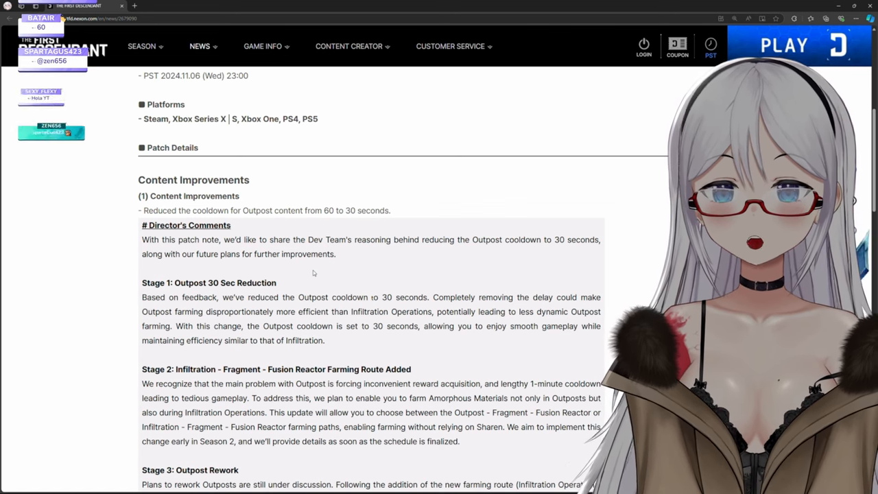
scroll("down", 3)
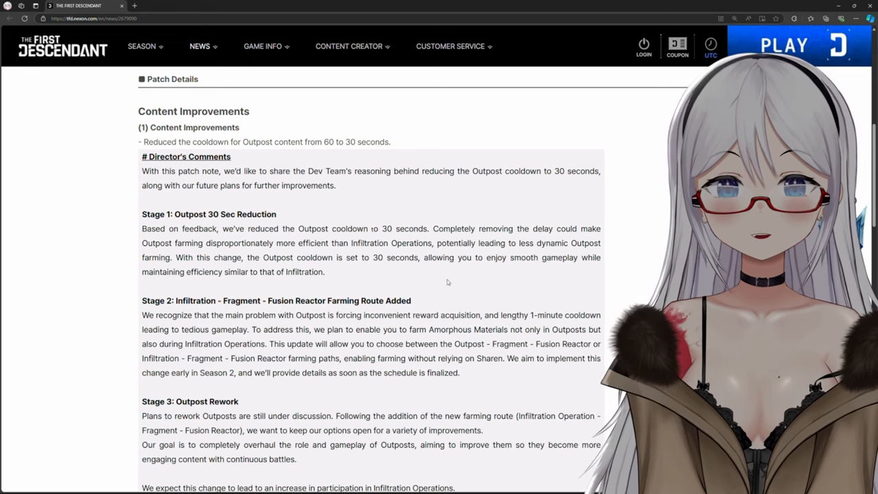
Scroll through the Stage 3 Outpost Rework comments down to the (2) UI & UX section
scroll("down", 3)
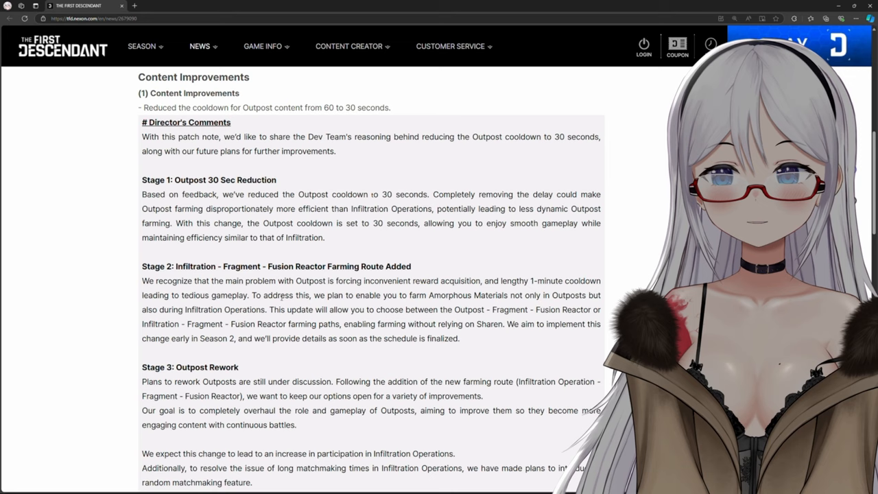
scroll("down", 3)
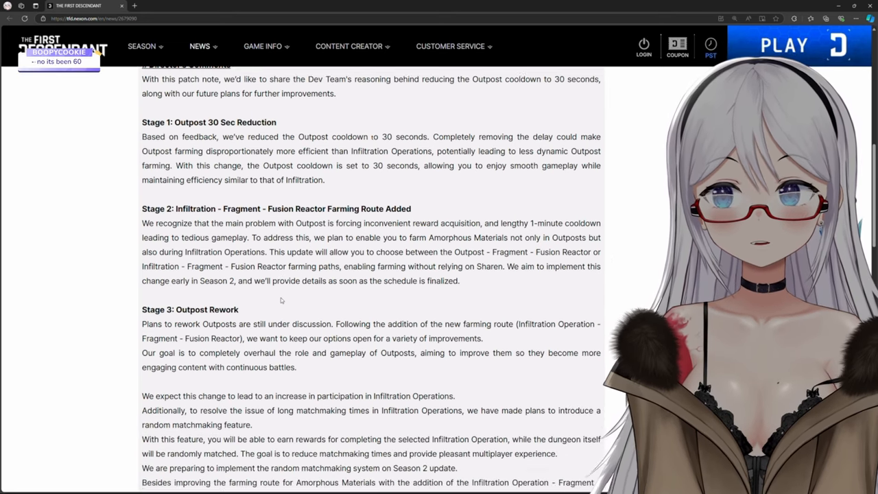
scroll("down", 3)
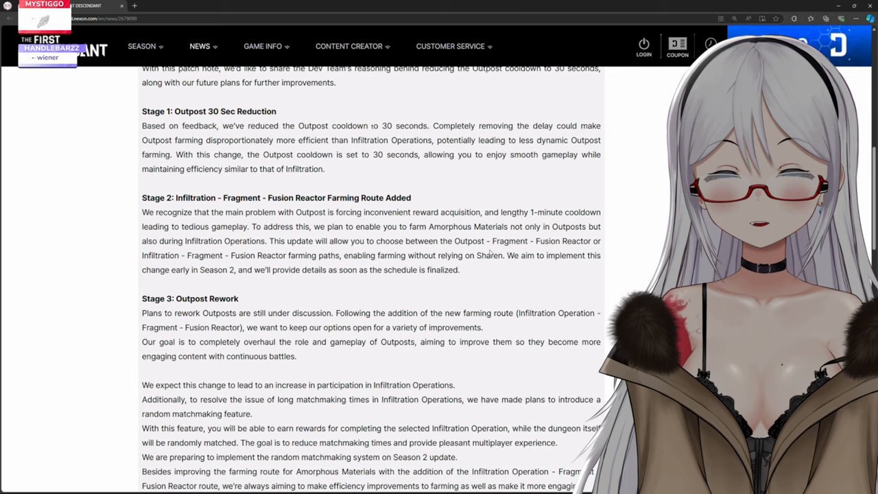
scroll("down", 3)
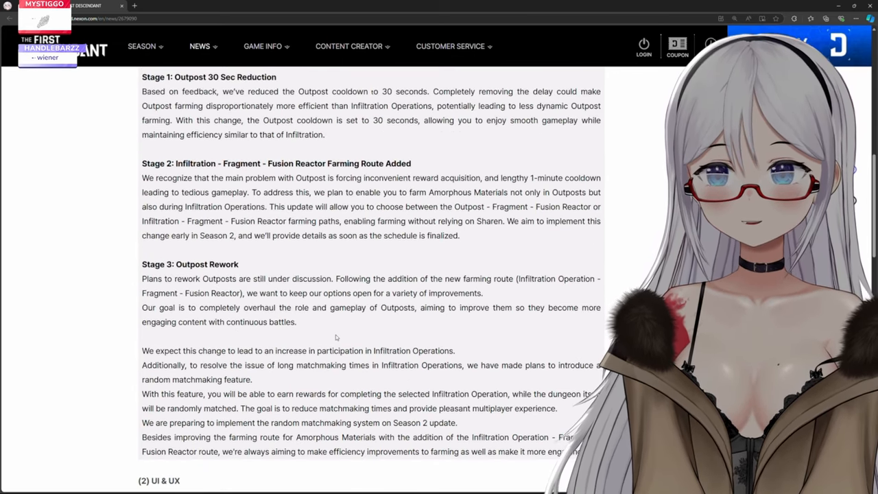
scroll("down", 3)
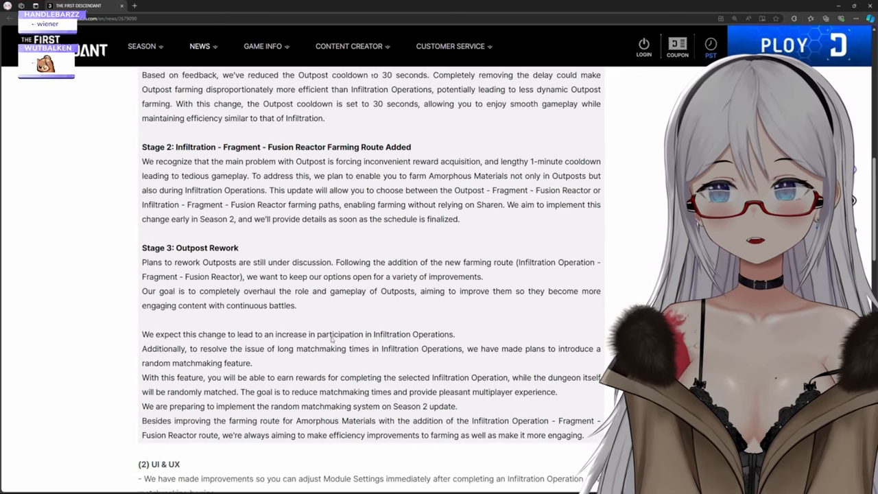
scroll("down", 3)
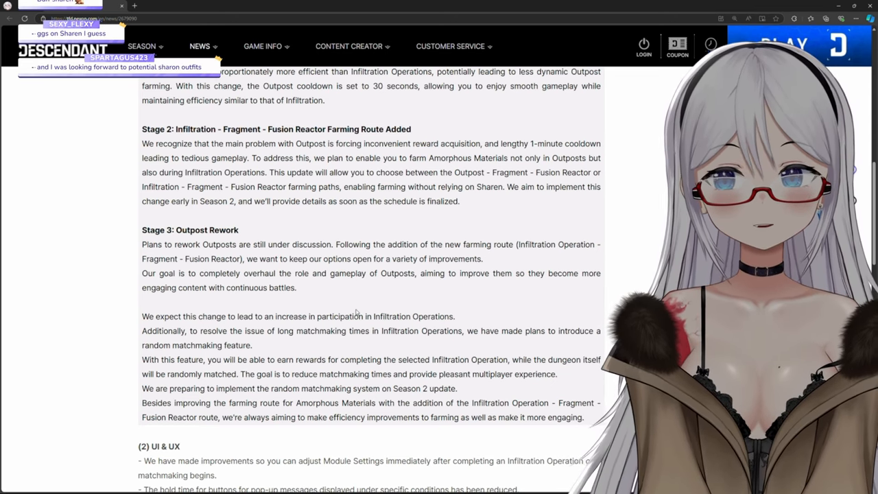
scroll("down", 3)
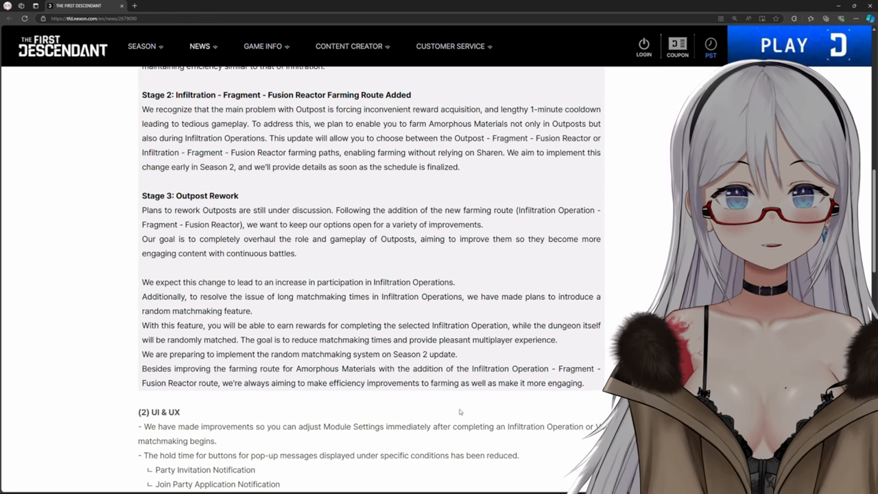
Scroll past Miscellaneous into the Bug Fixes Content list and Weapons & Modules
scroll("down", 3)
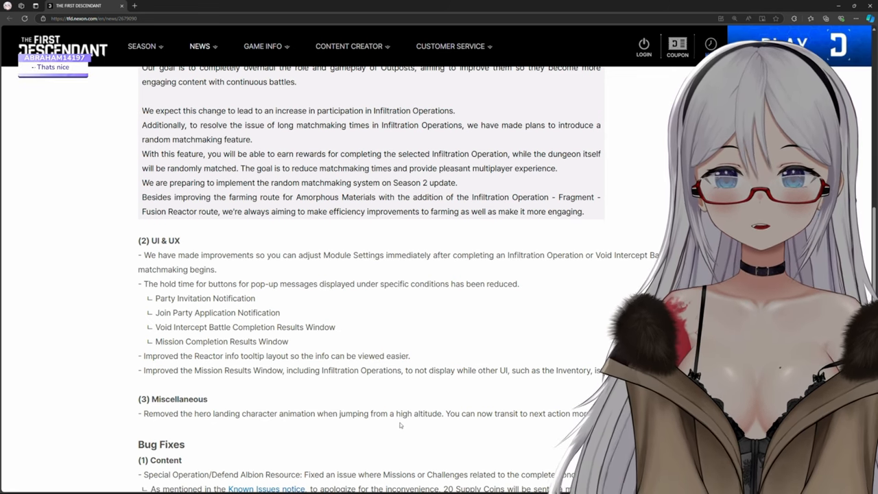
mouse_move(400, 403)
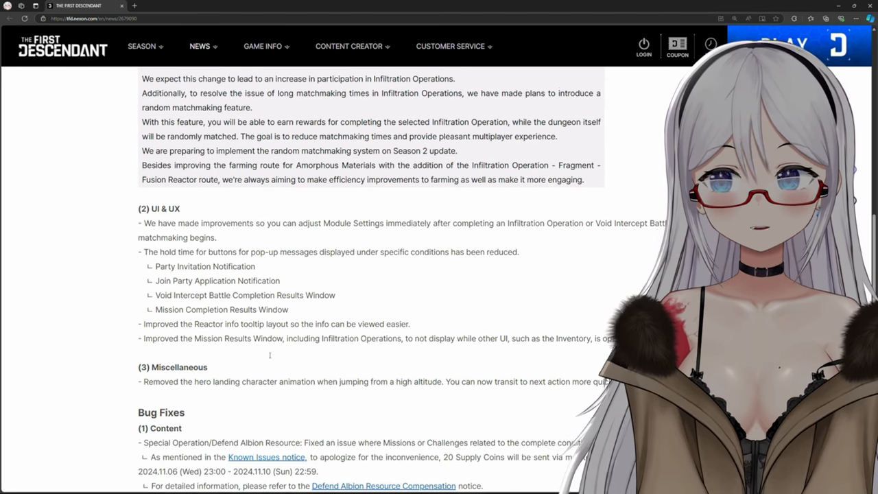
scroll("down", 3)
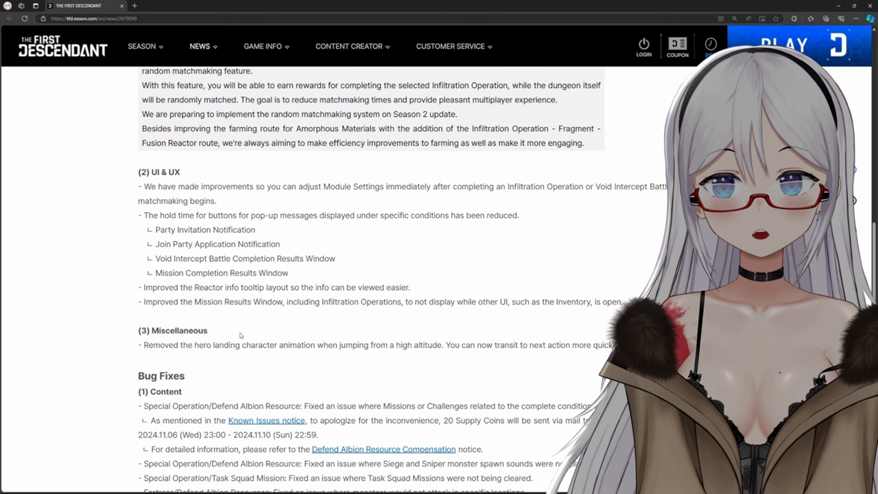
scroll("down", 3)
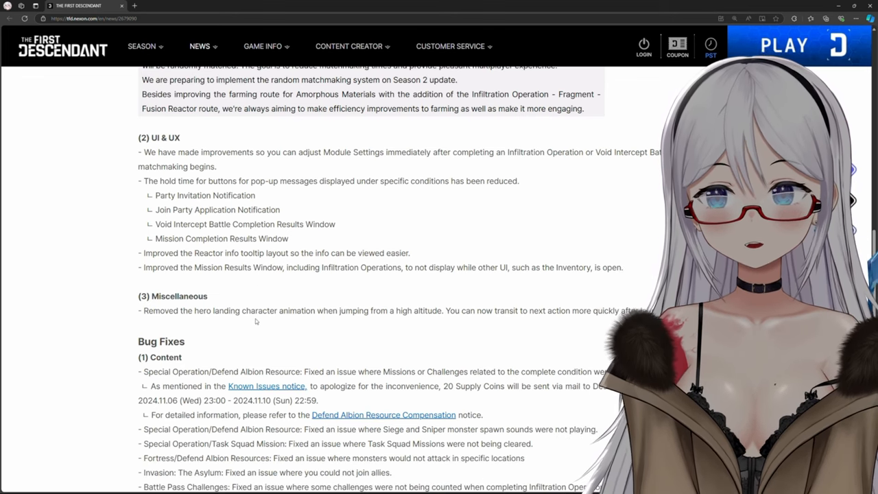
scroll("down", 3)
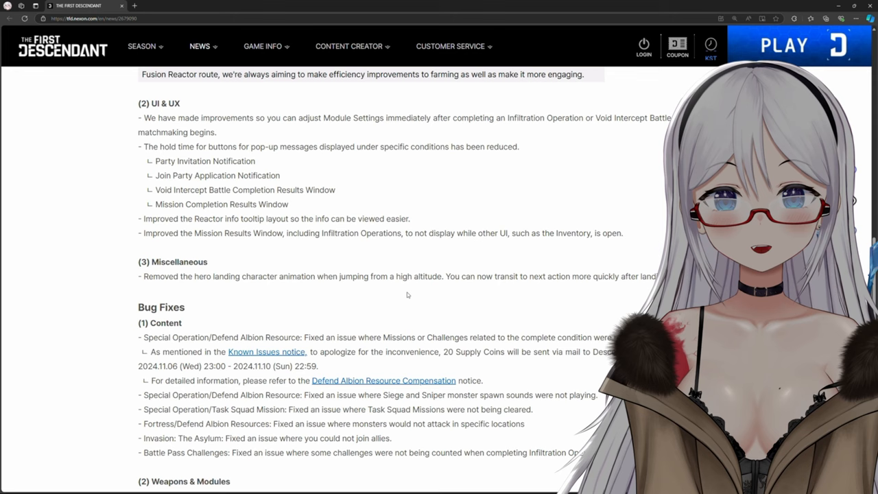
scroll("down", 3)
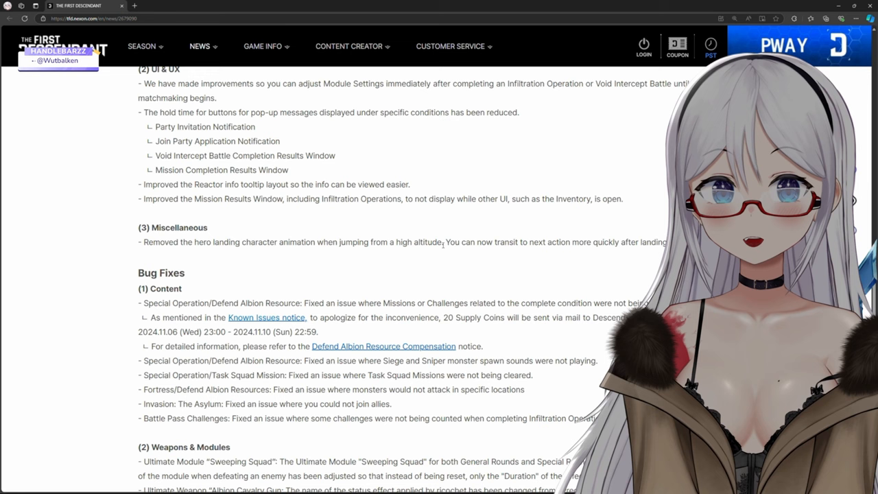
double_click(418, 242)
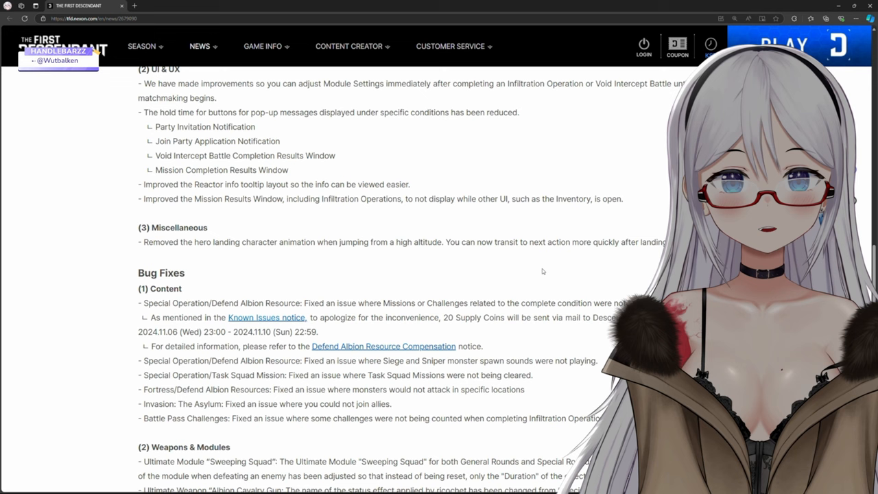
mouse_move(455, 257)
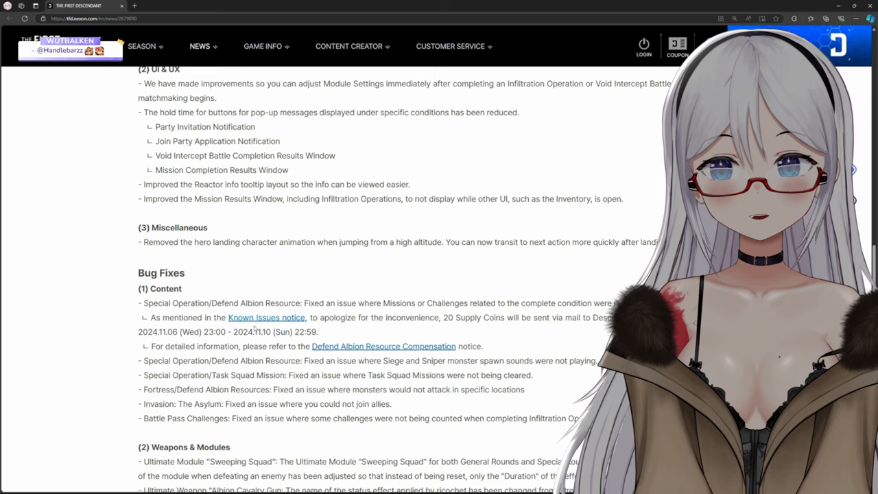
scroll("down", 3)
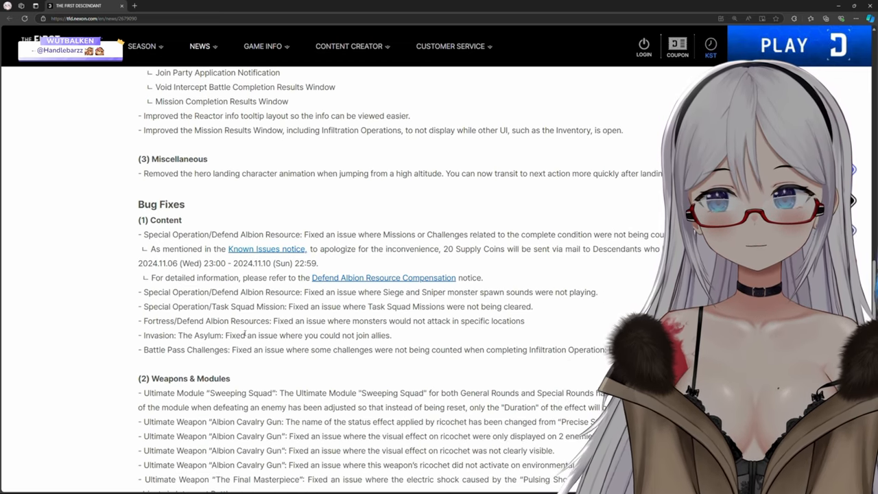
Scroll through the Weapons & Modules, UI & UX and Shop fixes, returning to the Hotfix 1.1.7 title
scroll("down", 3)
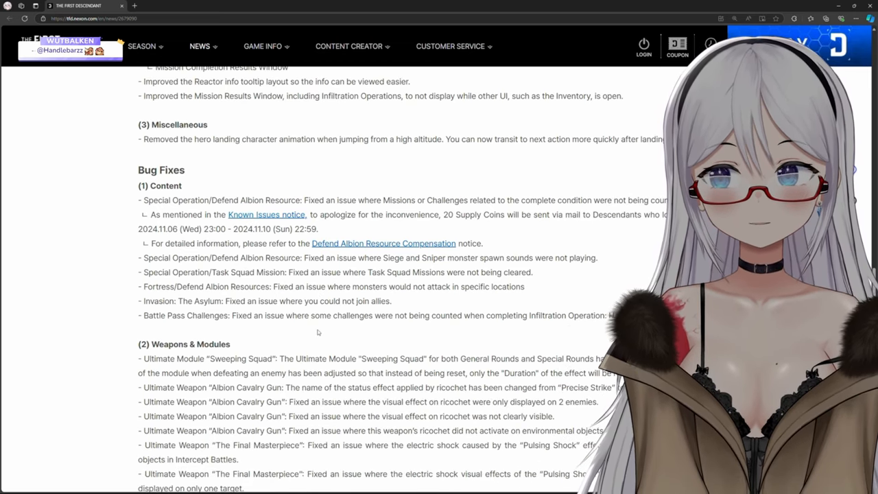
scroll("down", 3)
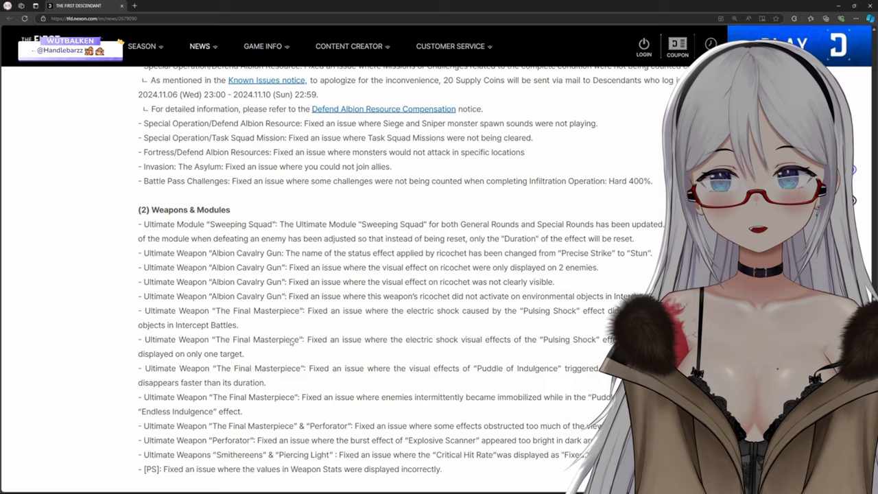
scroll("down", 3)
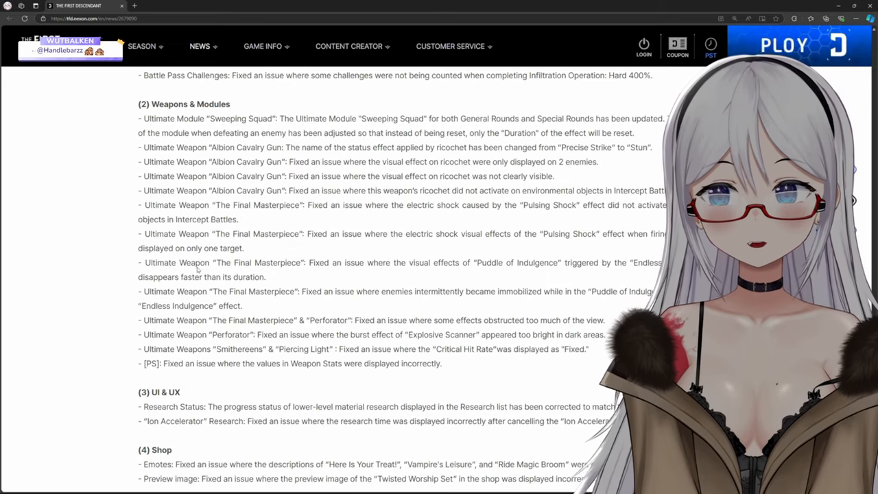
scroll("down", 3)
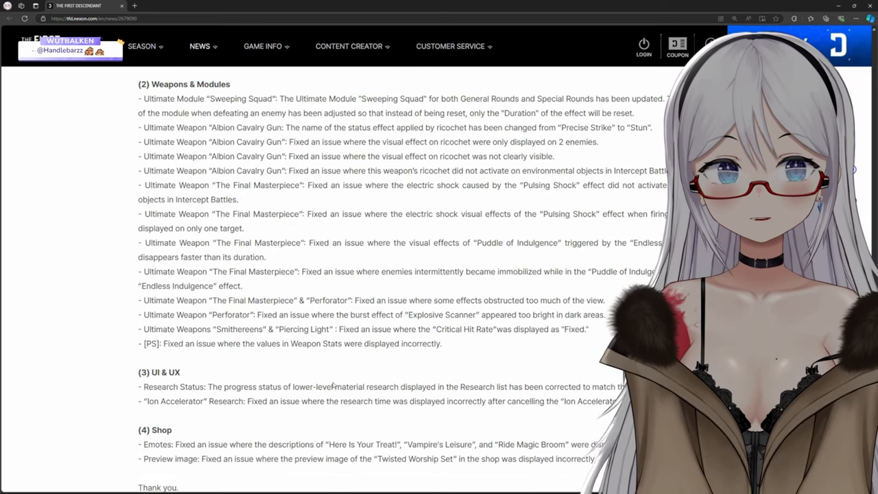
scroll("down", 3)
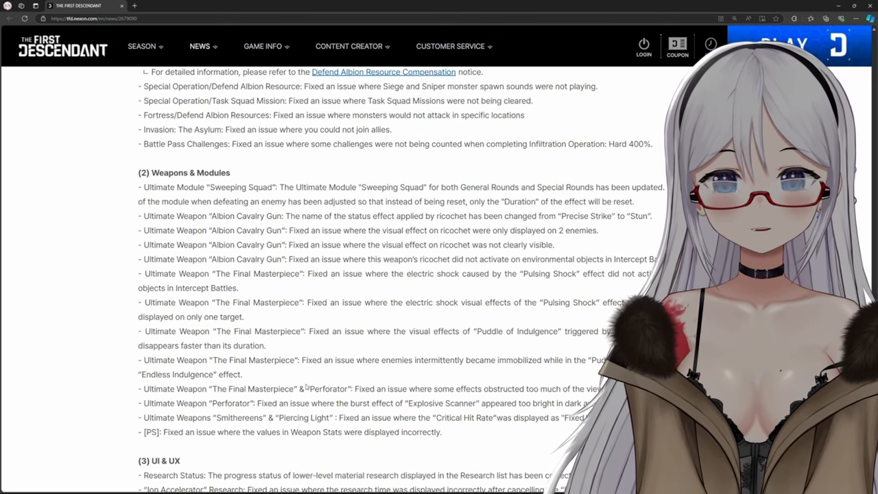
scroll("down", 3)
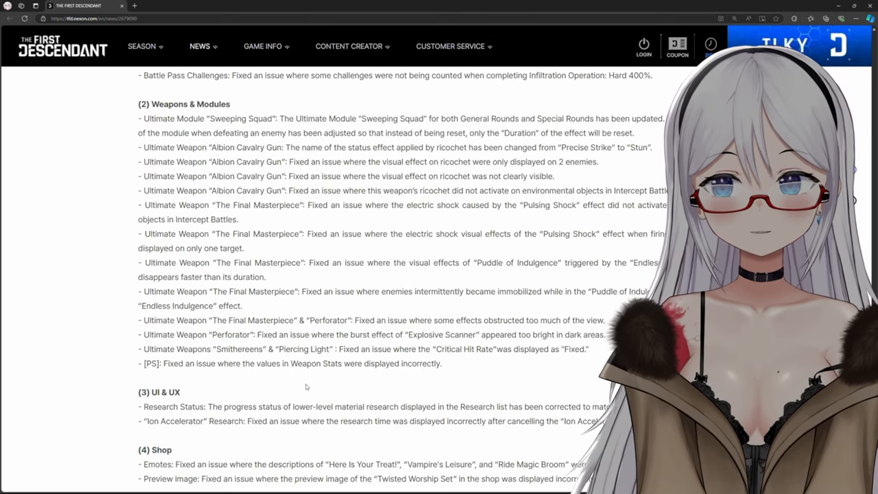
scroll("down", 3)
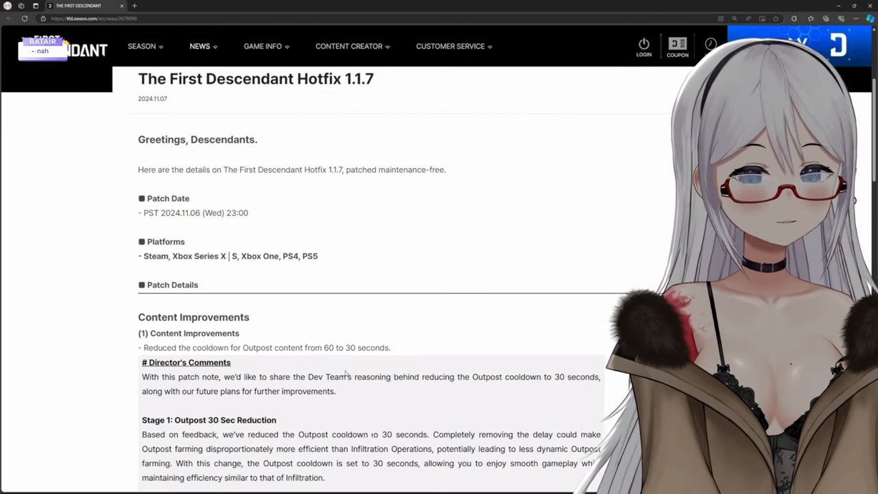
scroll("down", 3)
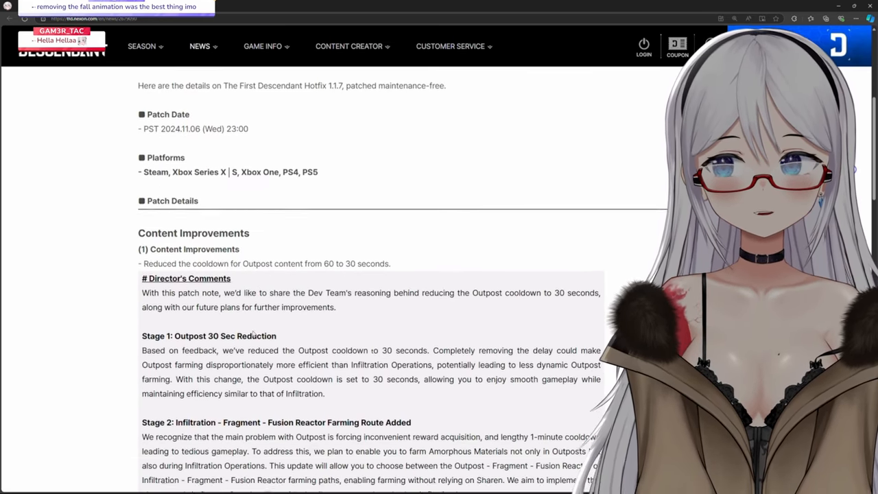
scroll("down", 3)
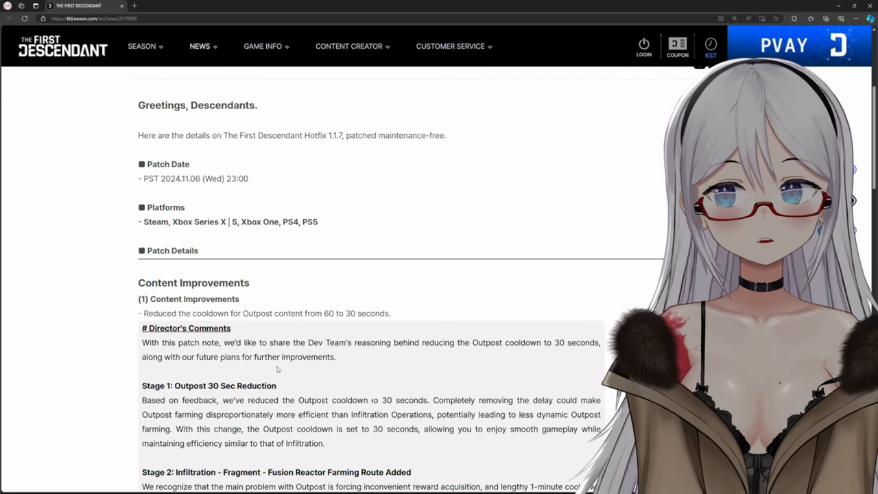
scroll("up", 3)
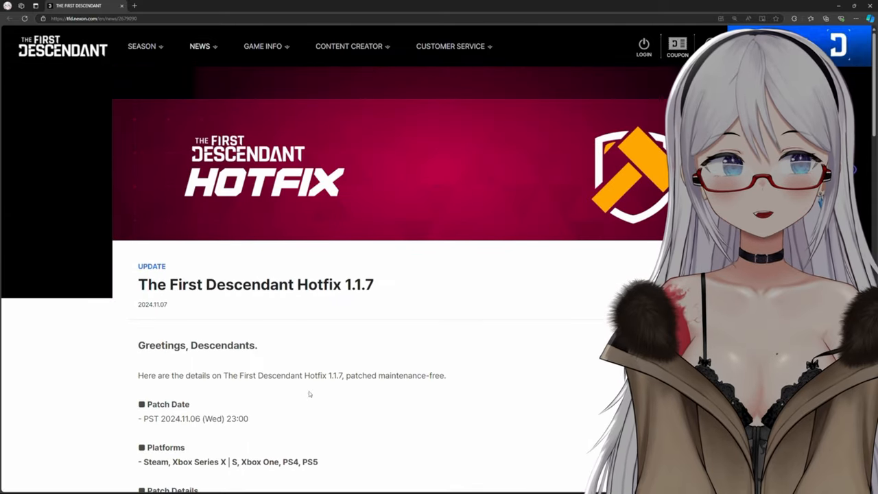
scroll("down", 3)
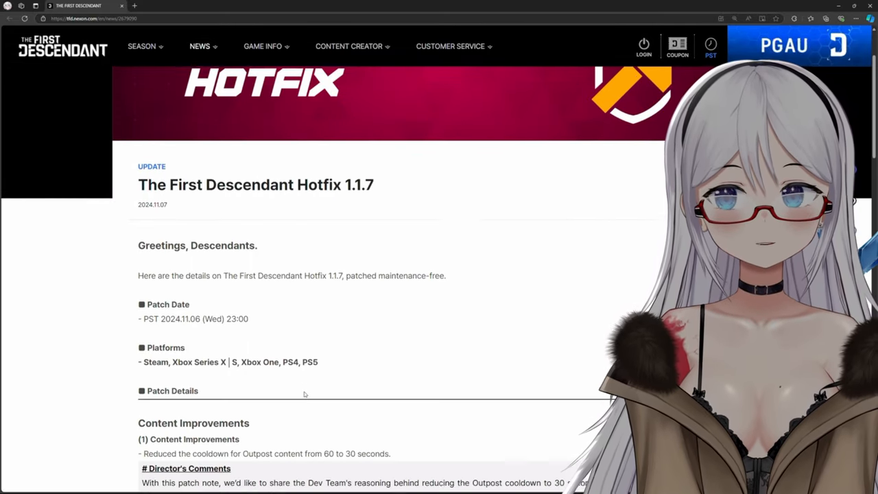
scroll("down", 3)
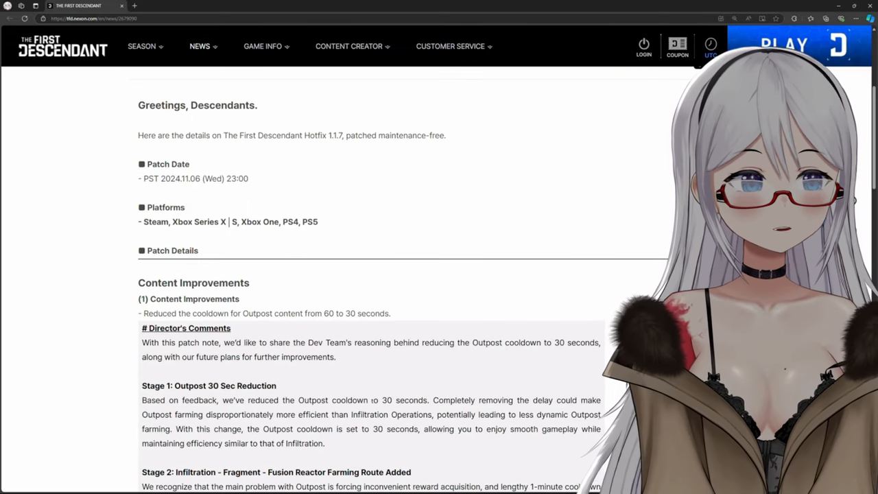